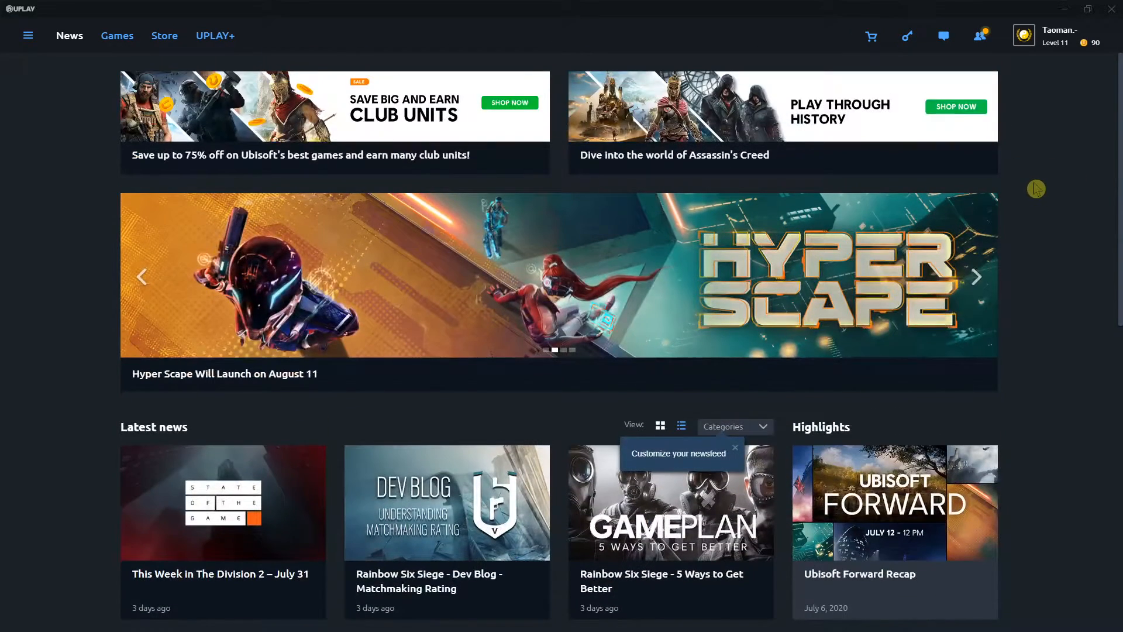
mouse_move(1027, 198)
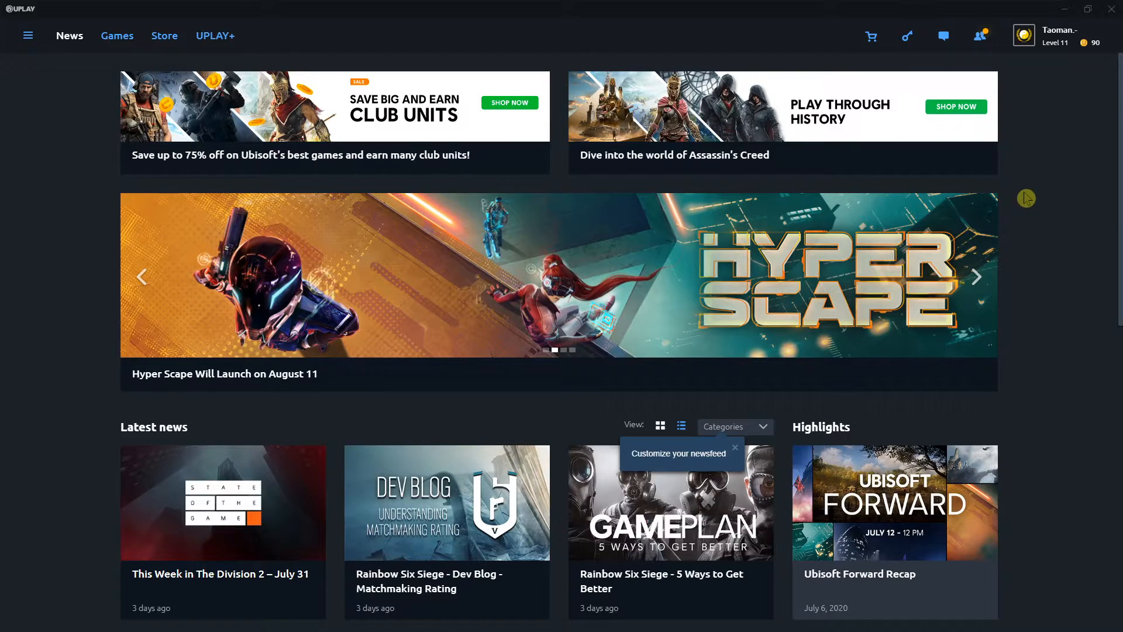
mouse_move(982, 184)
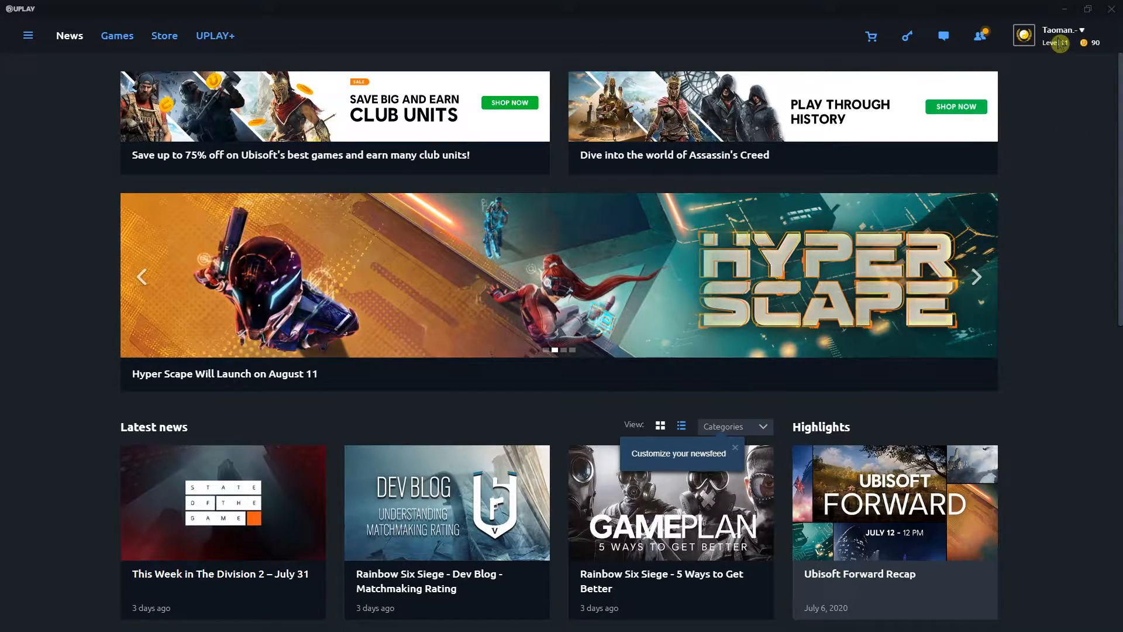
Step: Go to Billing address from the profile menu to see the add-address option
left_click(1078, 30)
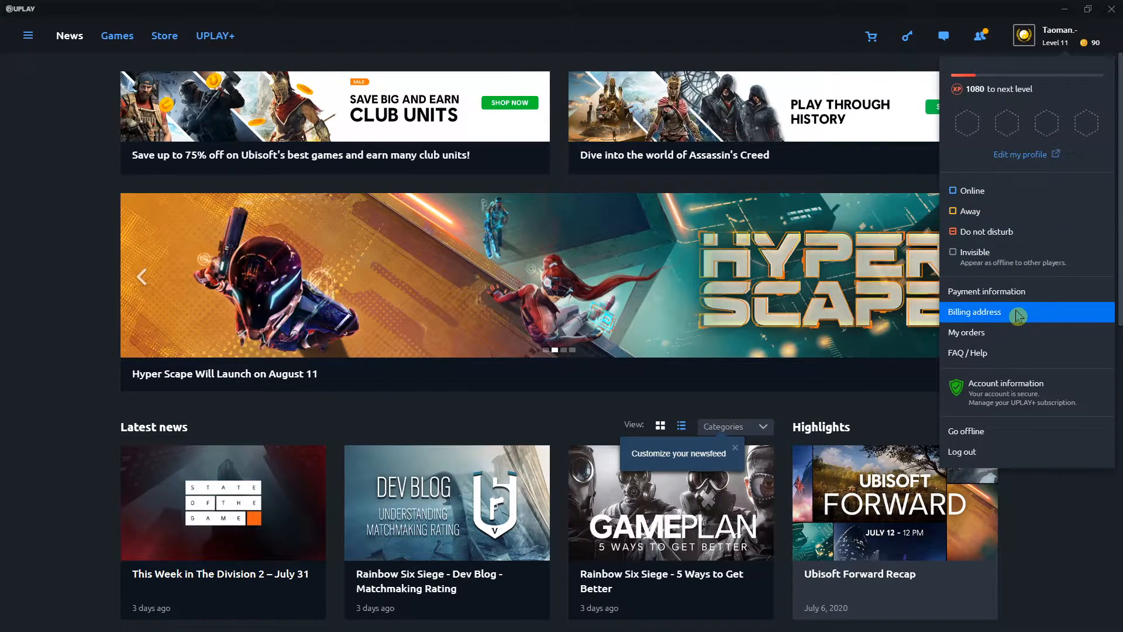
left_click(974, 312)
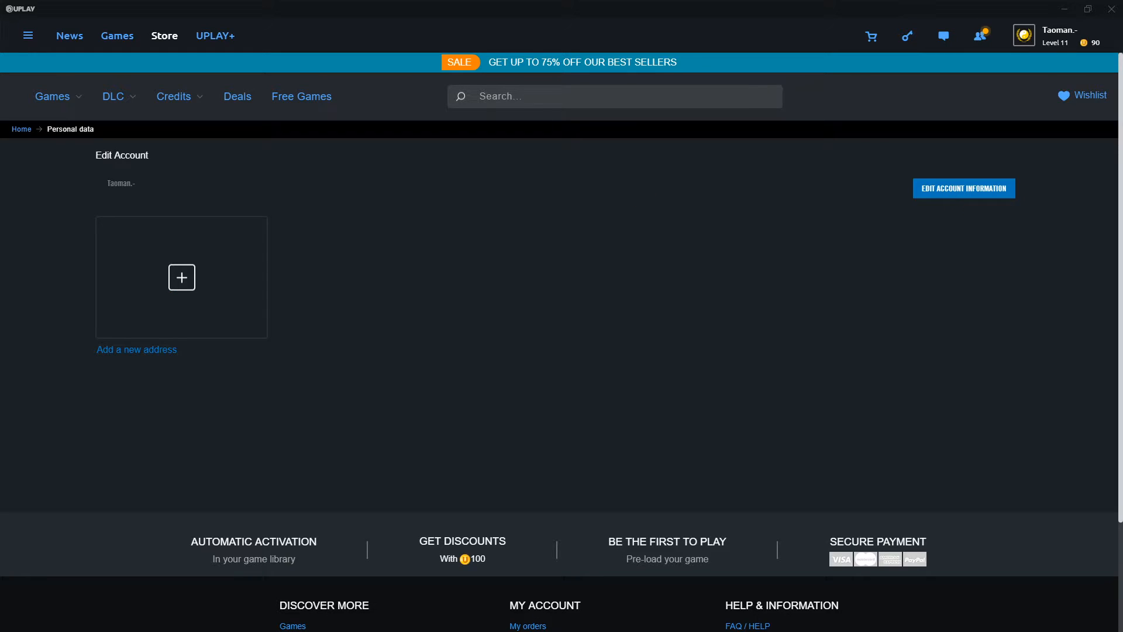
Step: Open Edit Account Information to view the Ubisoft account page in the browser
left_click(964, 187)
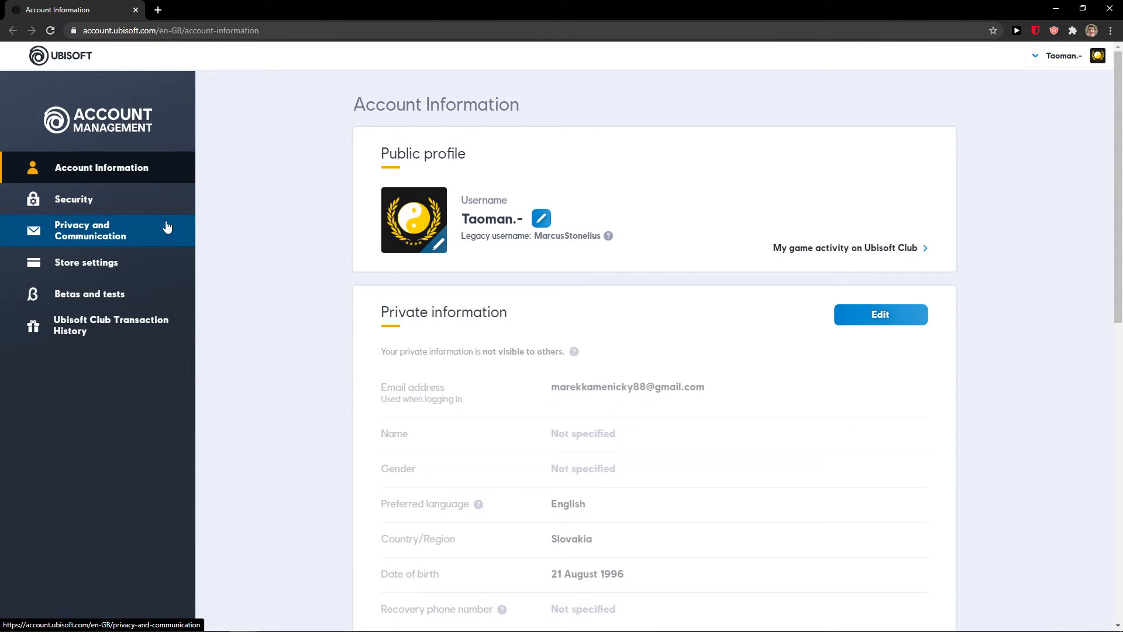
Step: Under Security, request a password change from the Password section
left_click(74, 199)
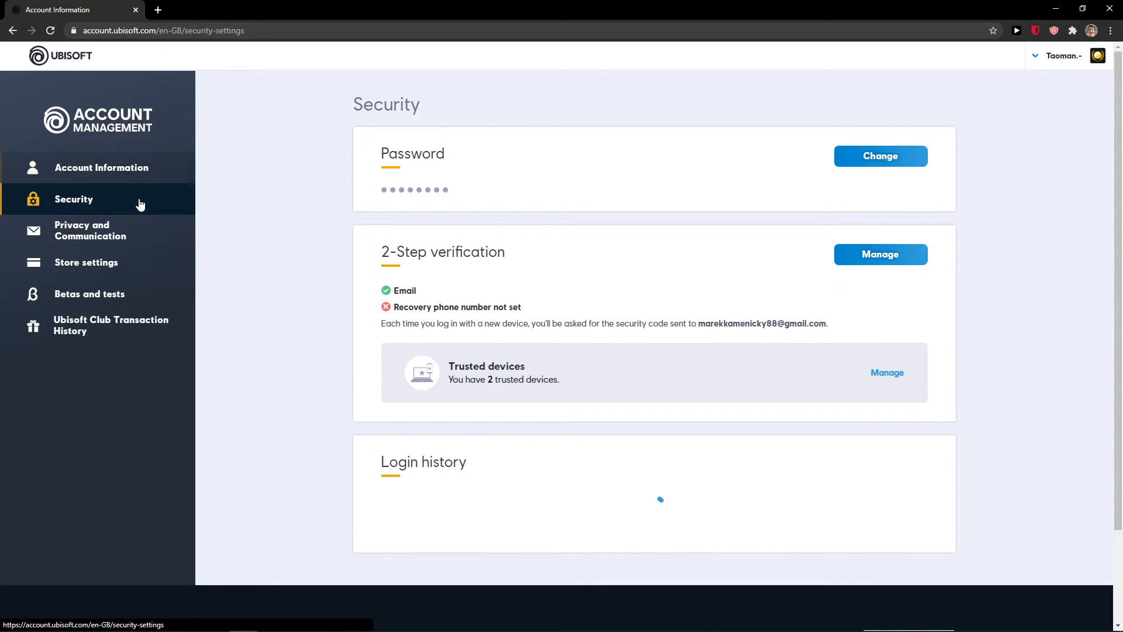
scroll("down", 3)
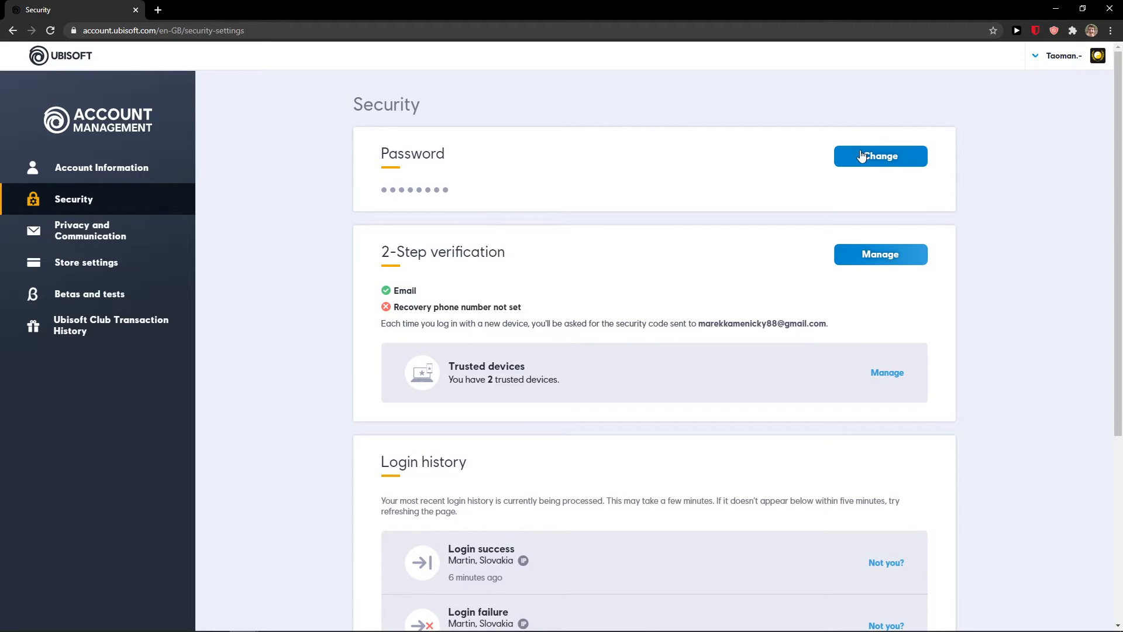
left_click(881, 155)
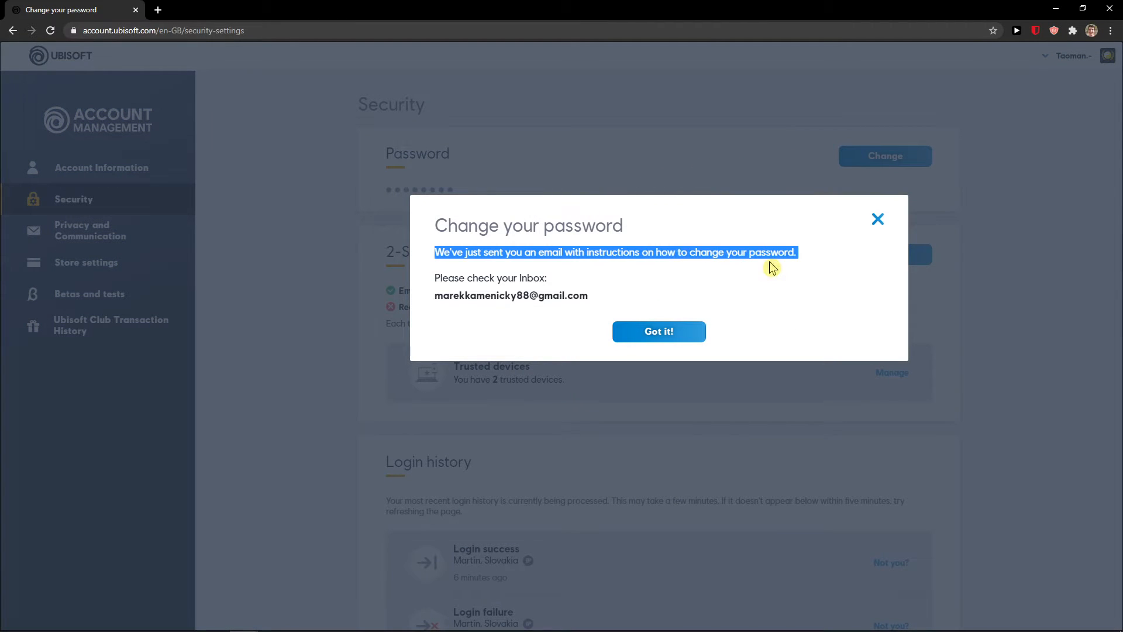
Step: Dismiss the notice and follow the emailed reset link to the empty change-password form
left_click(659, 331)
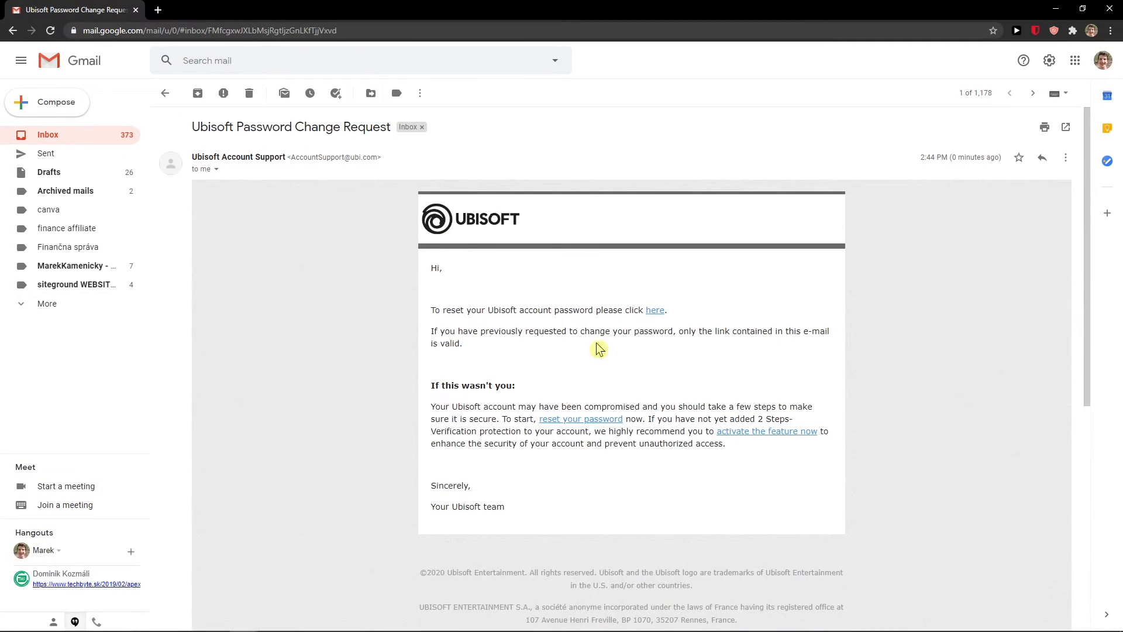
left_click(654, 310)
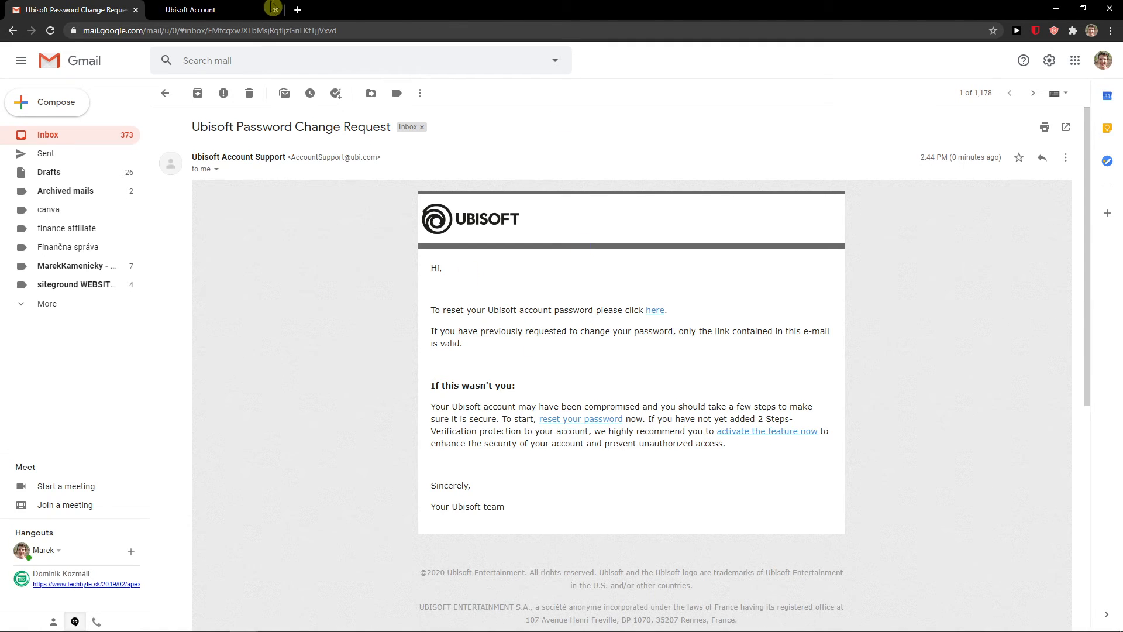
left_click(654, 310)
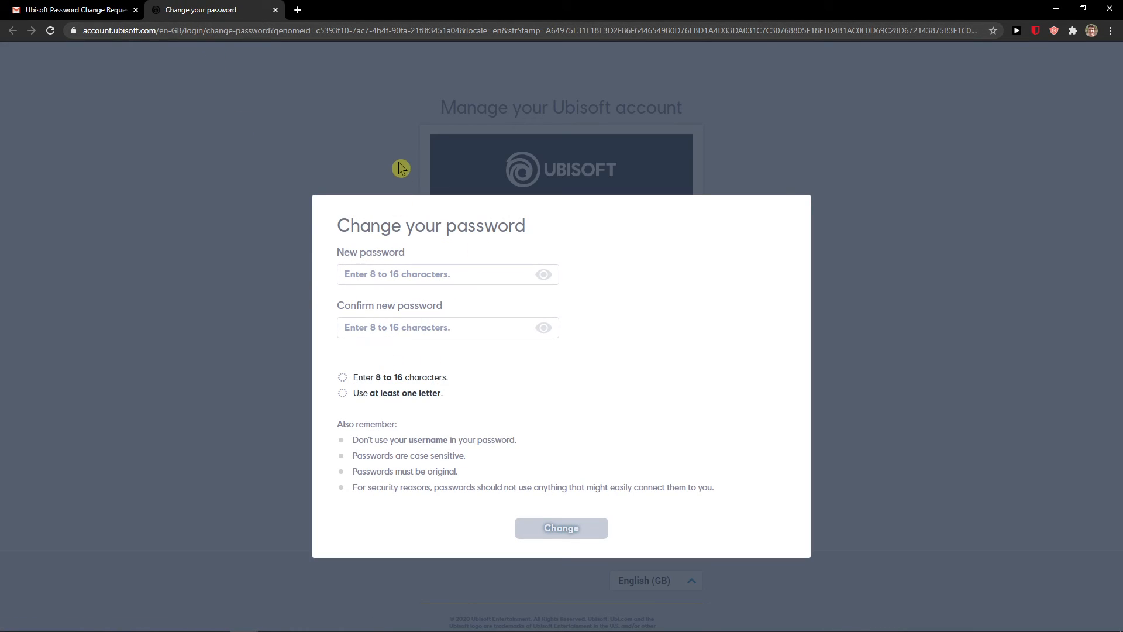